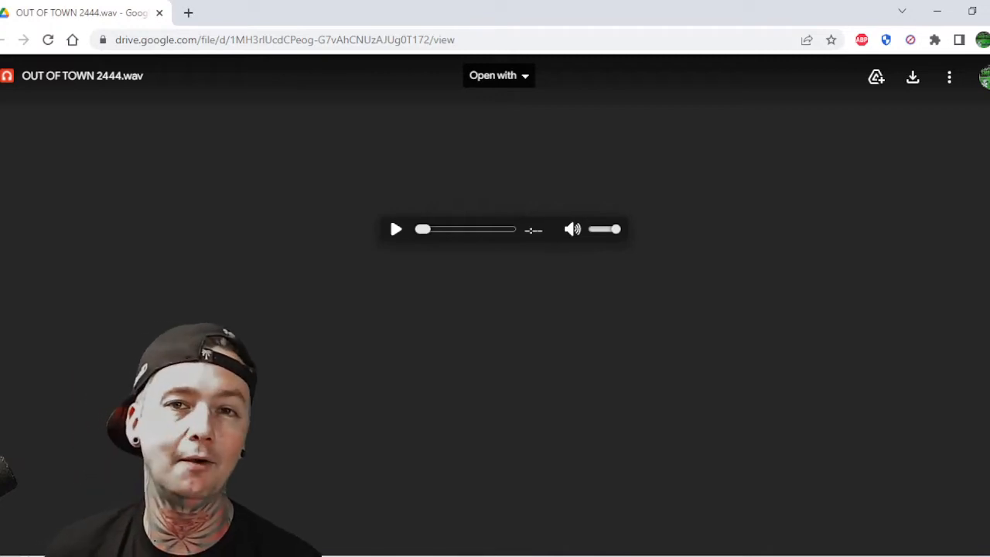
Play the OUT OF TOWN 2444.wav track and lower its volume slightly.
{"action": "left_click", "coordinate": [396, 229]}
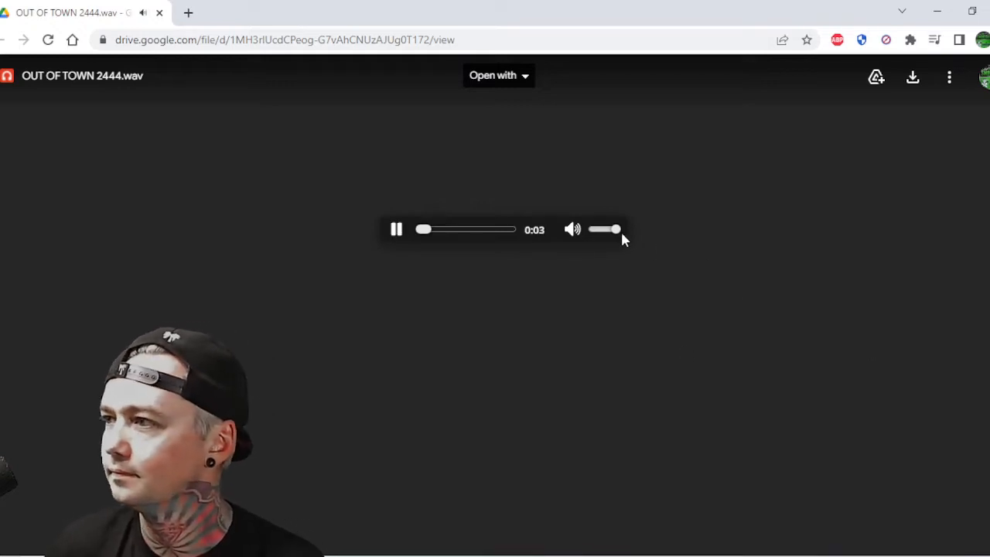
{"action": "left_click_drag", "start_coordinate": [617, 229], "coordinate": [602, 228]}
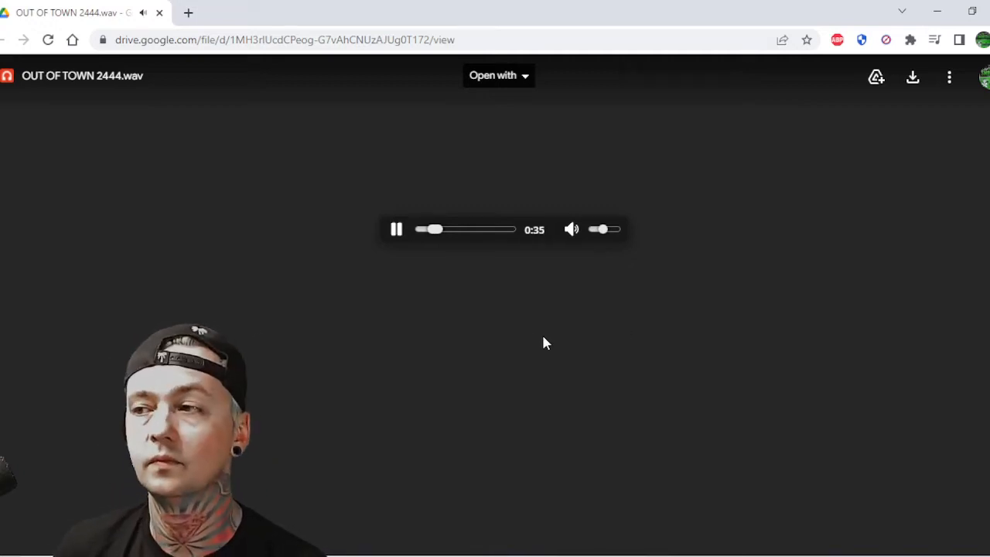
Pause the track, then resume playback so it continues toward 1:25.
{"action": "left_click", "coordinate": [396, 229]}
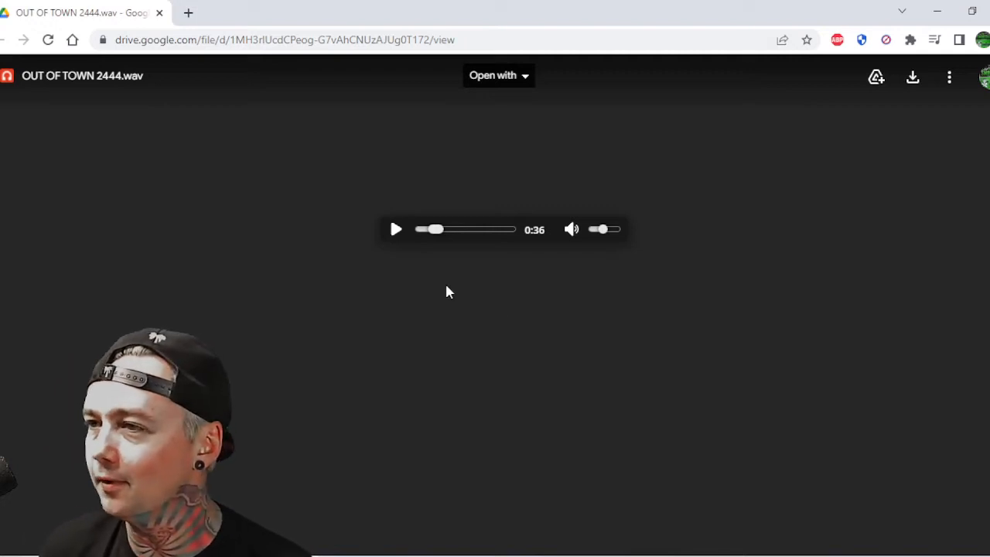
{"action": "left_click", "coordinate": [396, 229]}
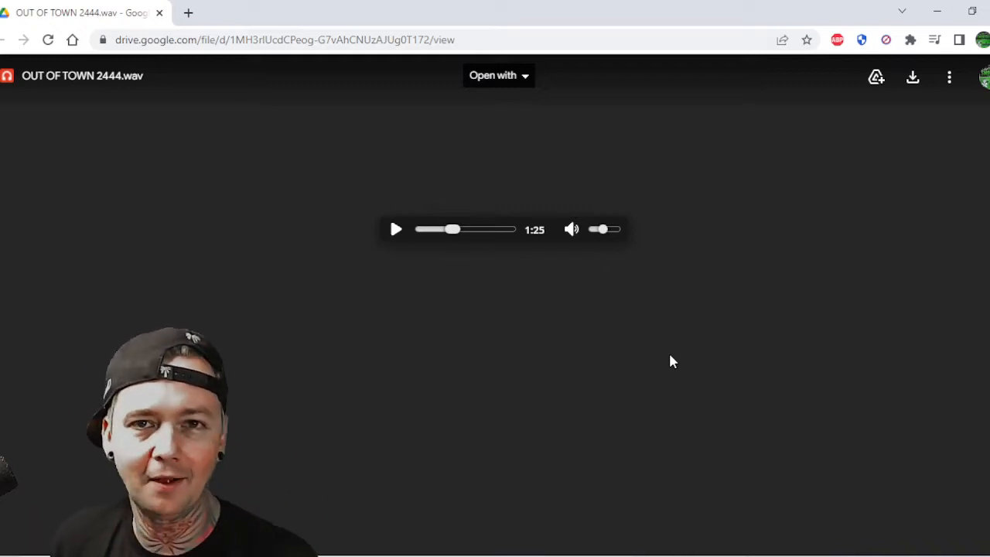
{"action": "mouse_move", "coordinate": [397, 235]}
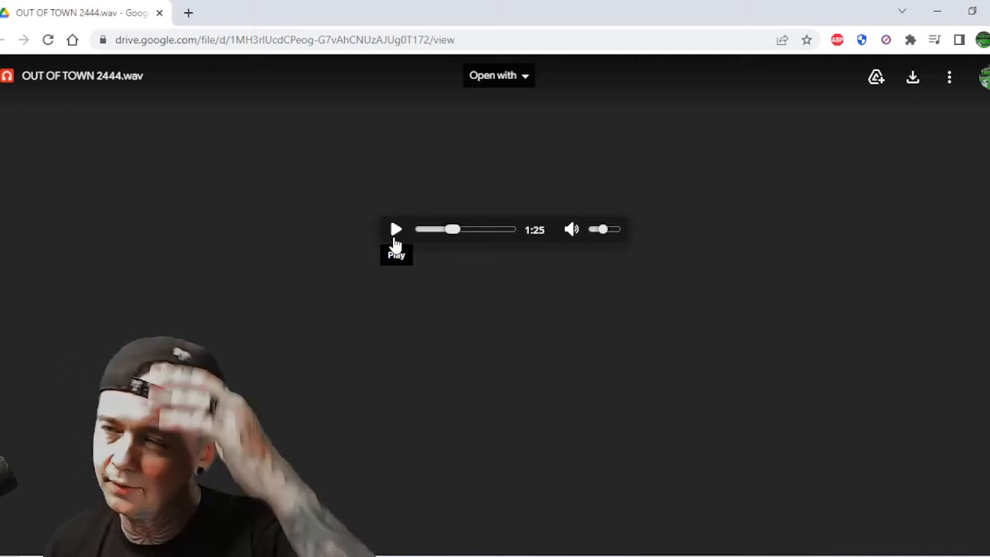
Resume from 1:25, pause at 1:29, and click again to reload the preview.
{"action": "left_click", "coordinate": [397, 229]}
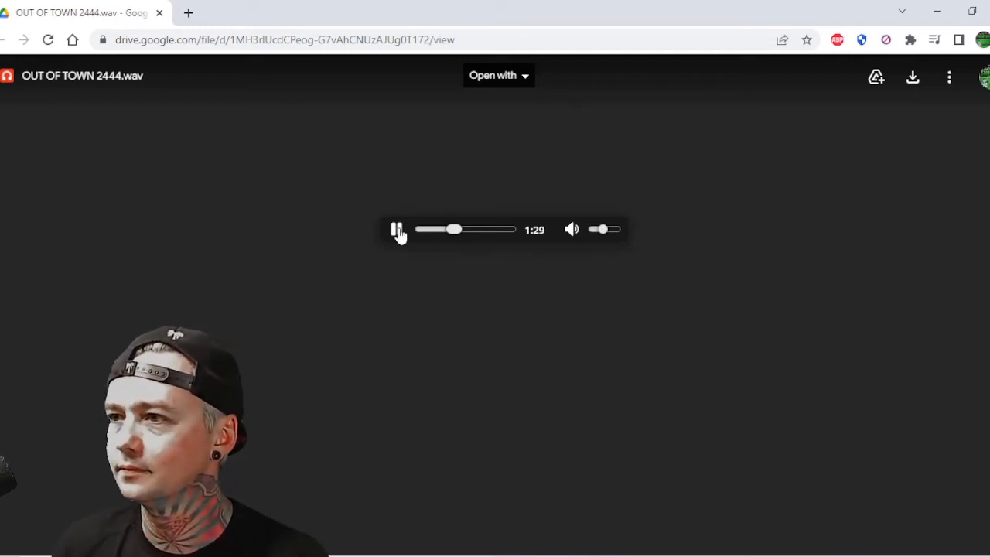
{"action": "left_click", "coordinate": [396, 229]}
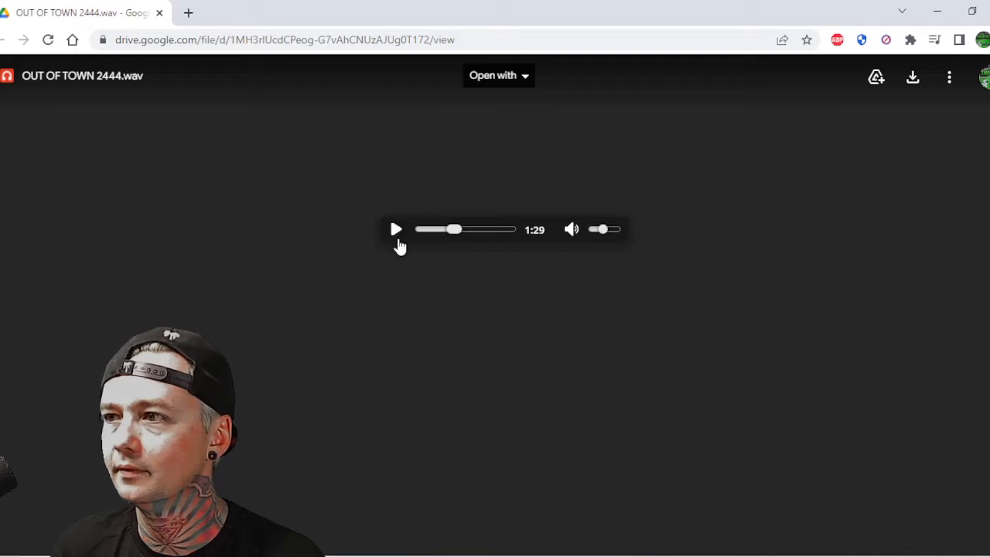
{"action": "left_click", "coordinate": [396, 229]}
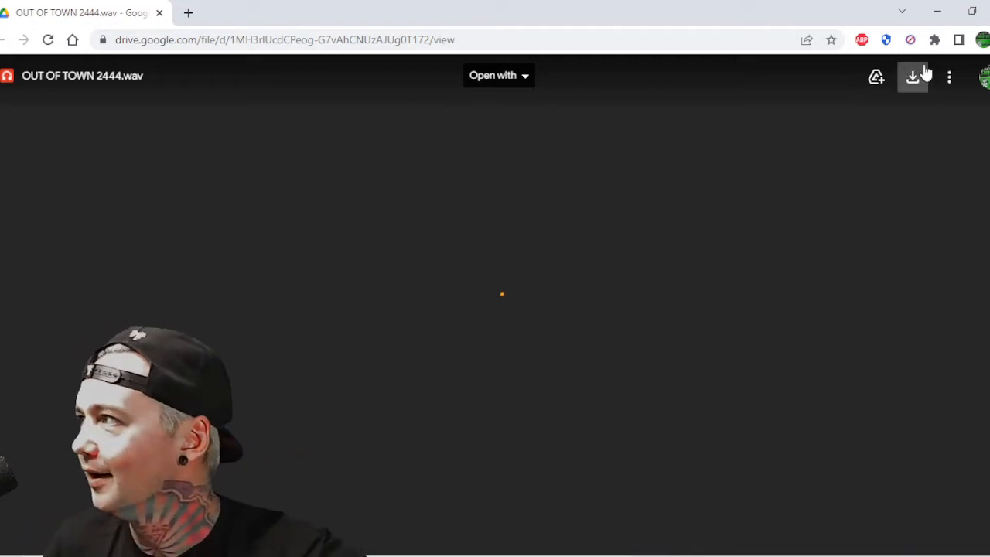
Download the track, seek ahead to about 1:24, and turn the volume down.
{"action": "left_click", "coordinate": [913, 76]}
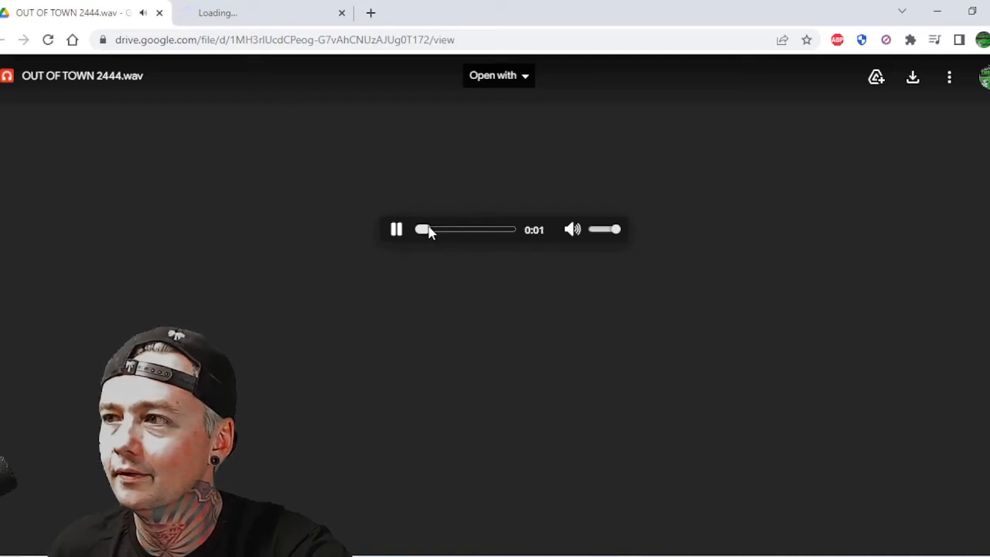
{"action": "left_click_drag", "start_coordinate": [422, 229], "coordinate": [452, 229]}
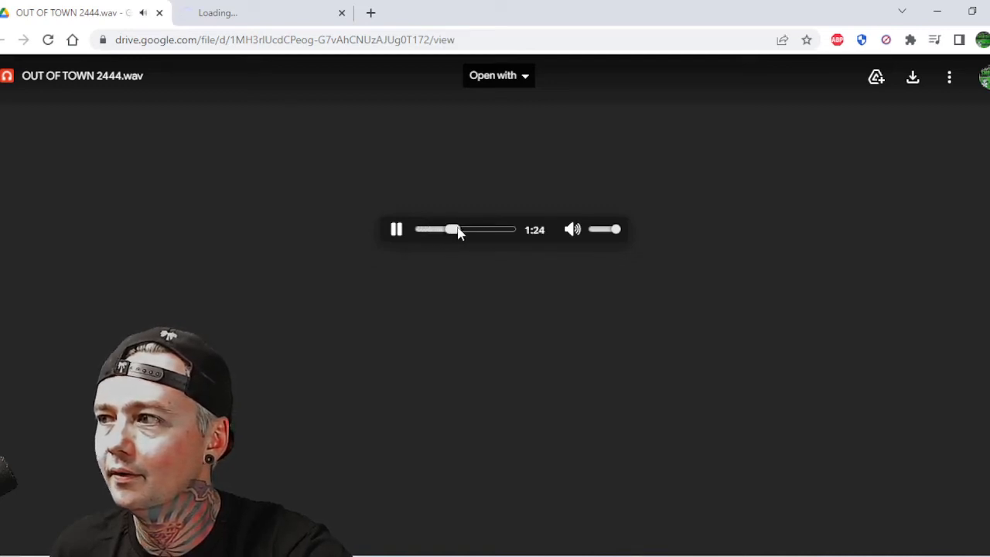
{"action": "left_click_drag", "start_coordinate": [615, 229], "coordinate": [599, 229]}
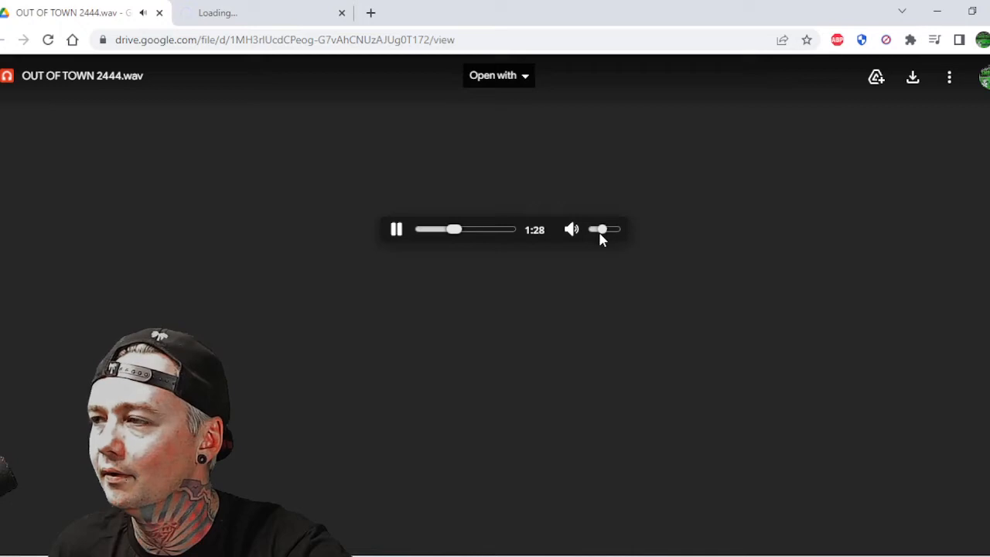
{"action": "mouse_move", "coordinate": [764, 213]}
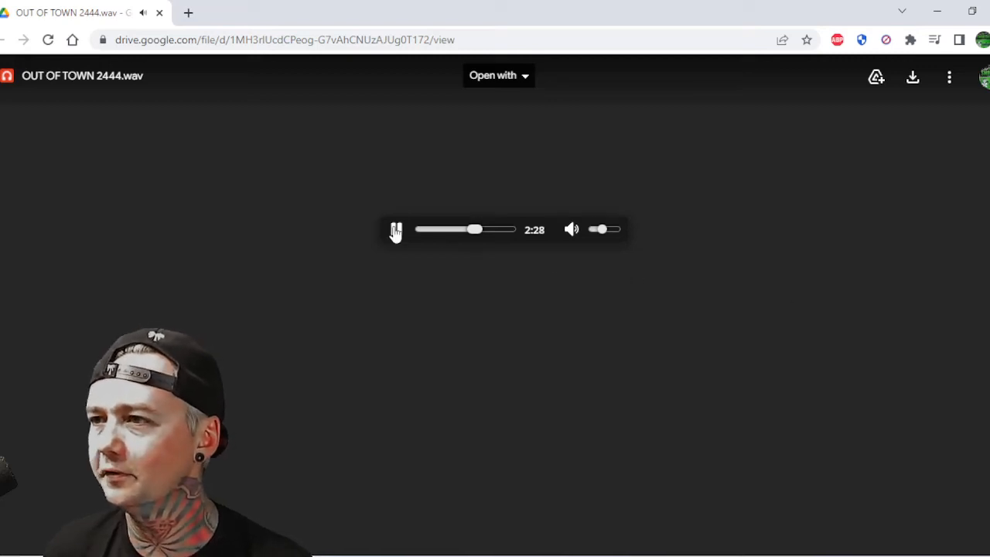
Pause at 2:28, resume playback, and pause again at 4:02.
{"action": "left_click", "coordinate": [395, 229]}
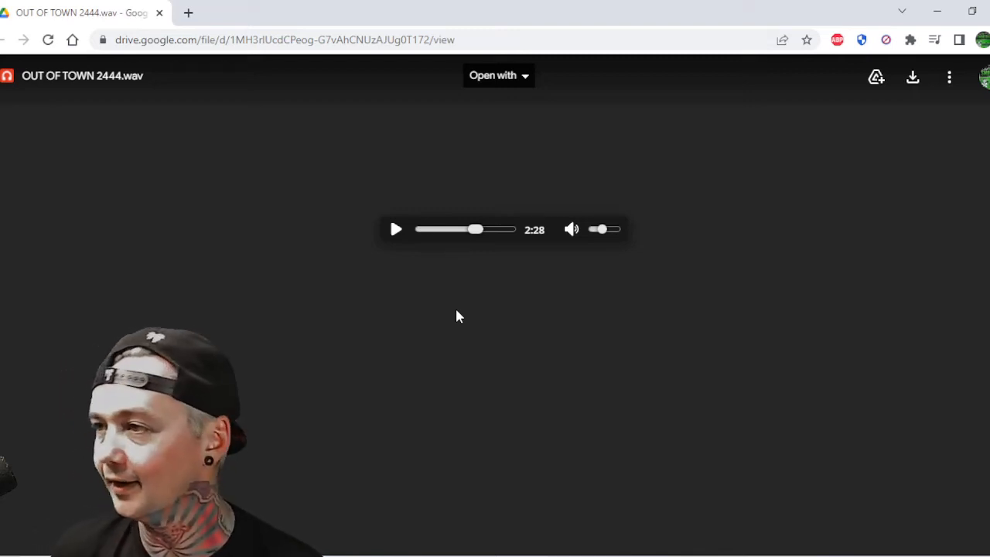
{"action": "mouse_move", "coordinate": [396, 233]}
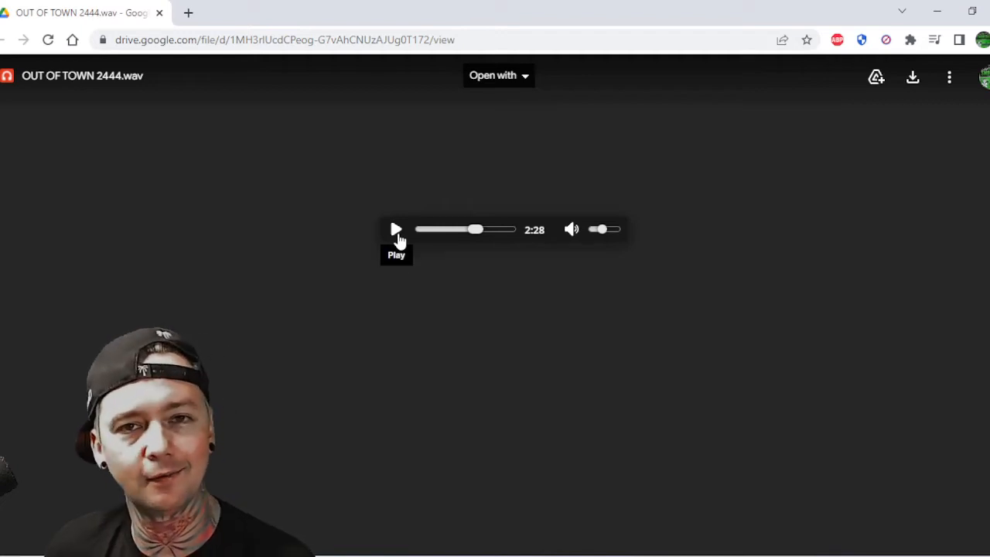
{"action": "left_click", "coordinate": [396, 229]}
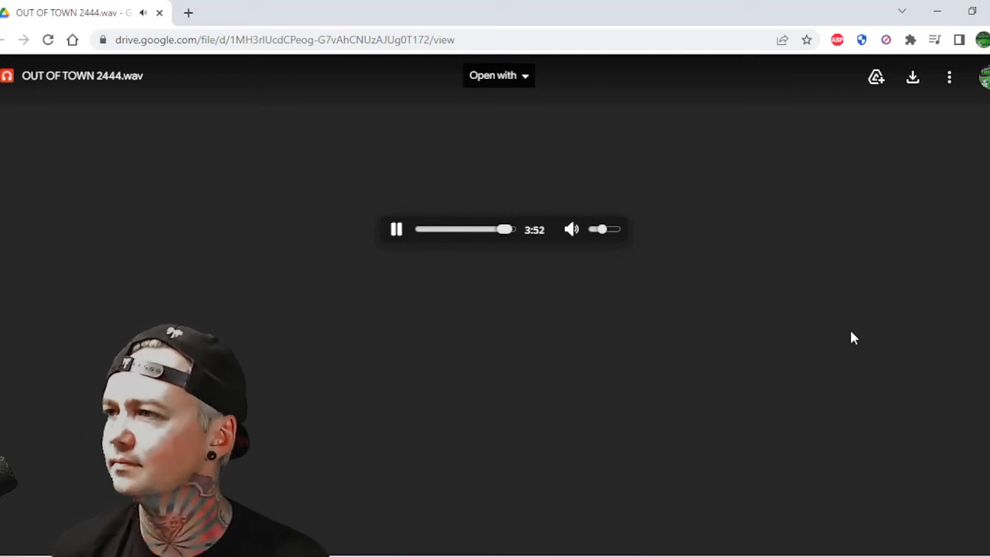
{"action": "mouse_move", "coordinate": [716, 349]}
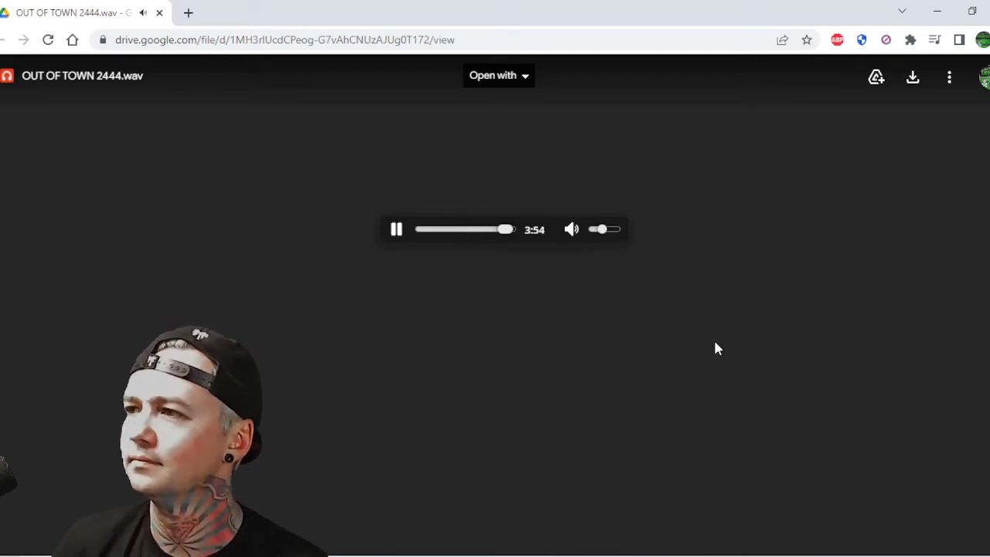
{"action": "mouse_move", "coordinate": [681, 343]}
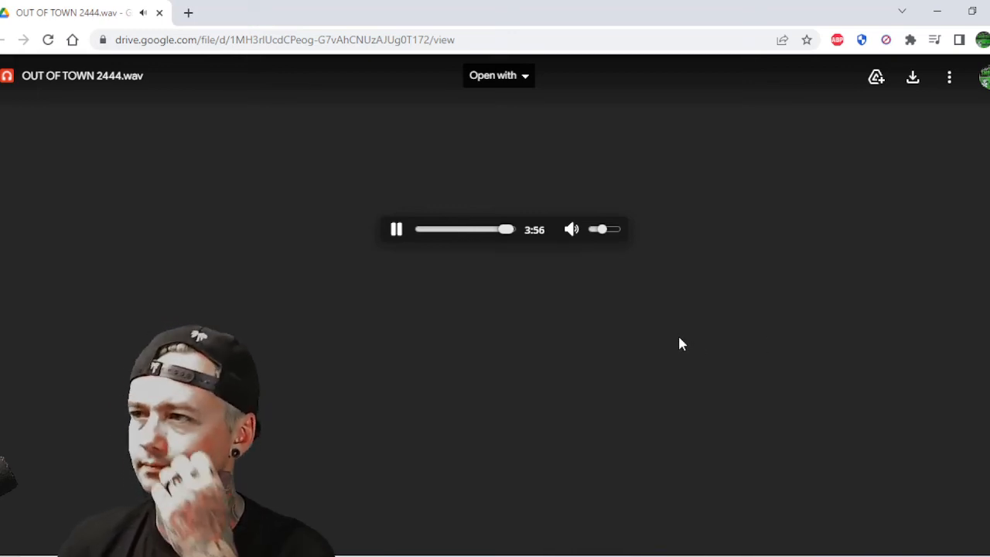
{"action": "mouse_move", "coordinate": [637, 336]}
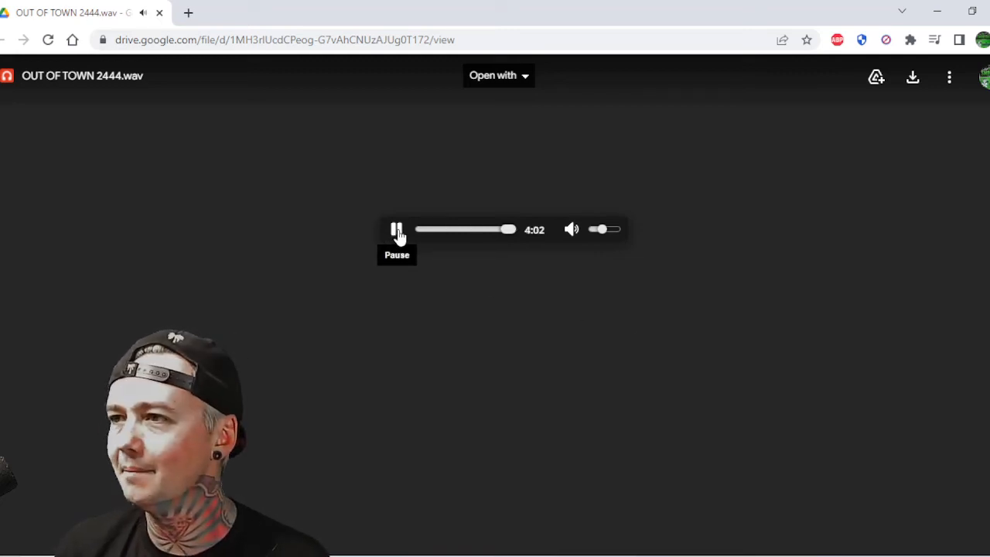
{"action": "left_click", "coordinate": [397, 229]}
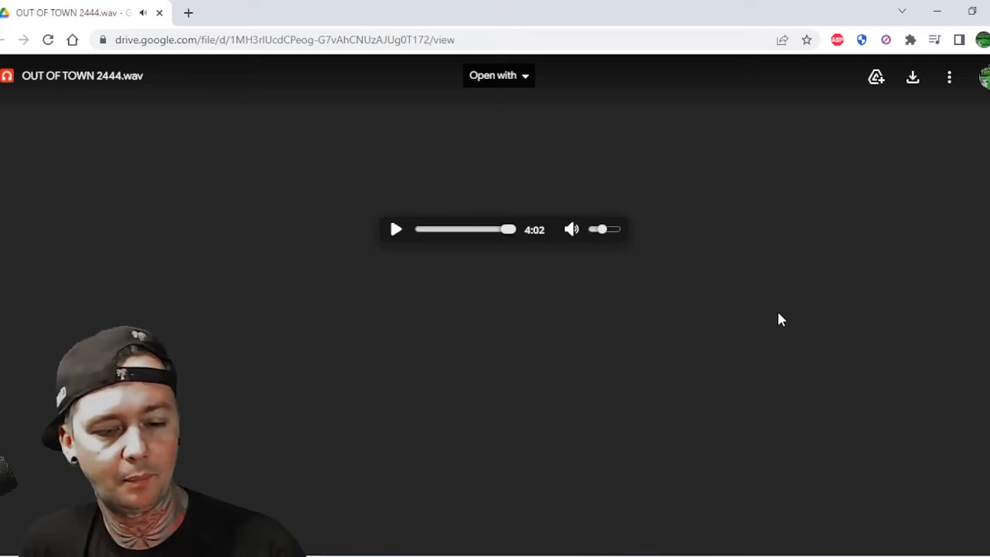